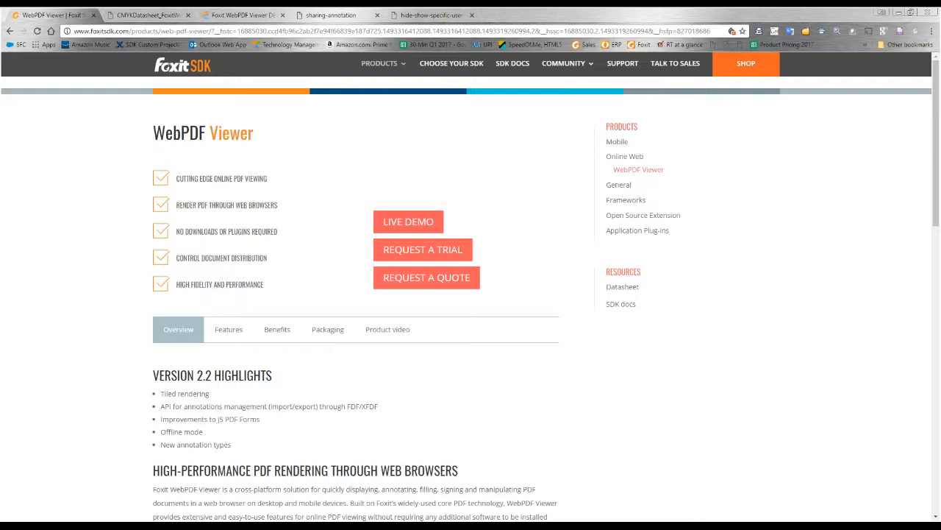
mouse_move(87, 425)
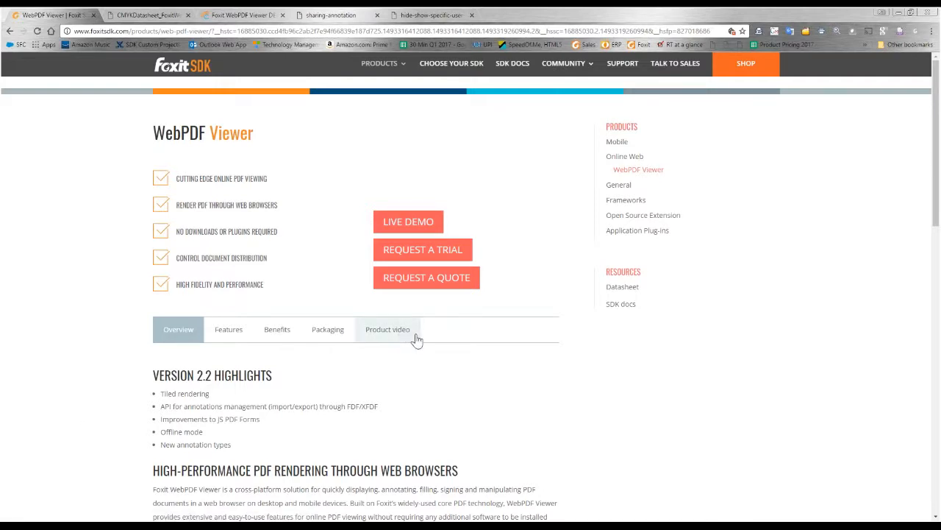
Switch to the Product video tab to reveal the WebPDF SDK Function Overview video
click(387, 329)
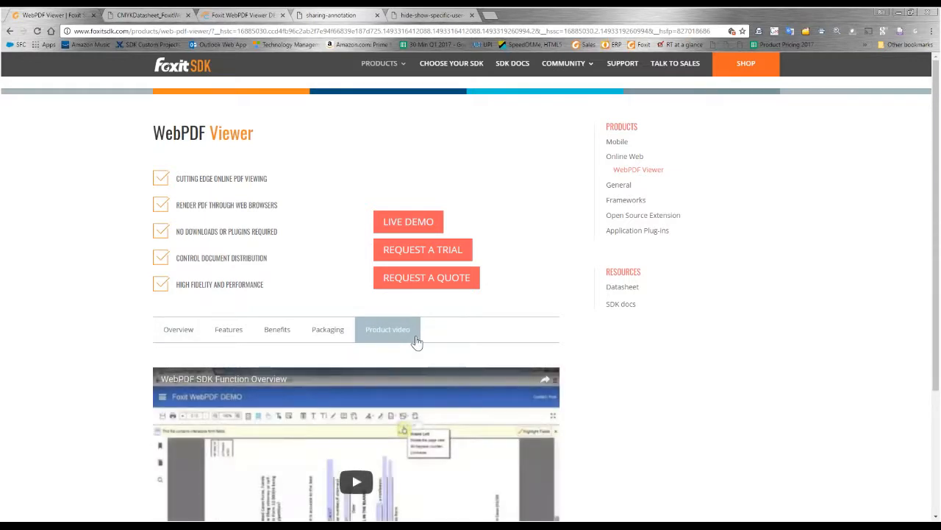